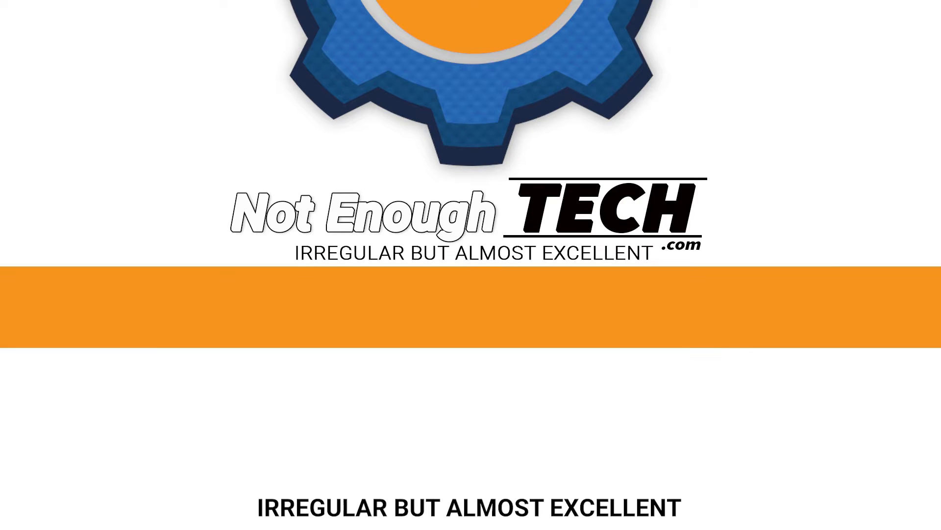
{"action": "scroll", "scroll_direction": "down", "scroll_amount": 3}
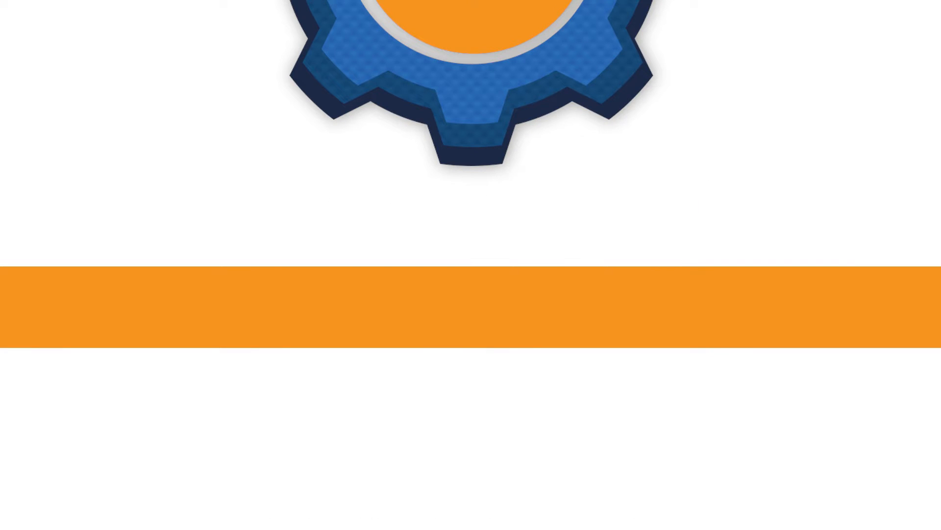